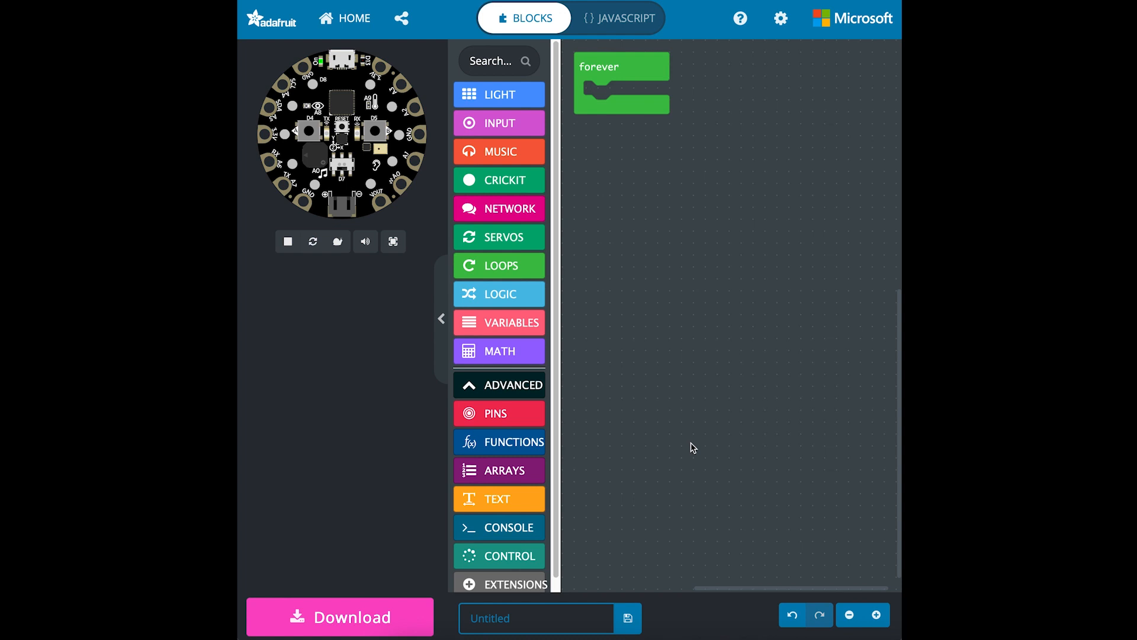
{"action": "mouse_move", "coordinate": [463, 127]}
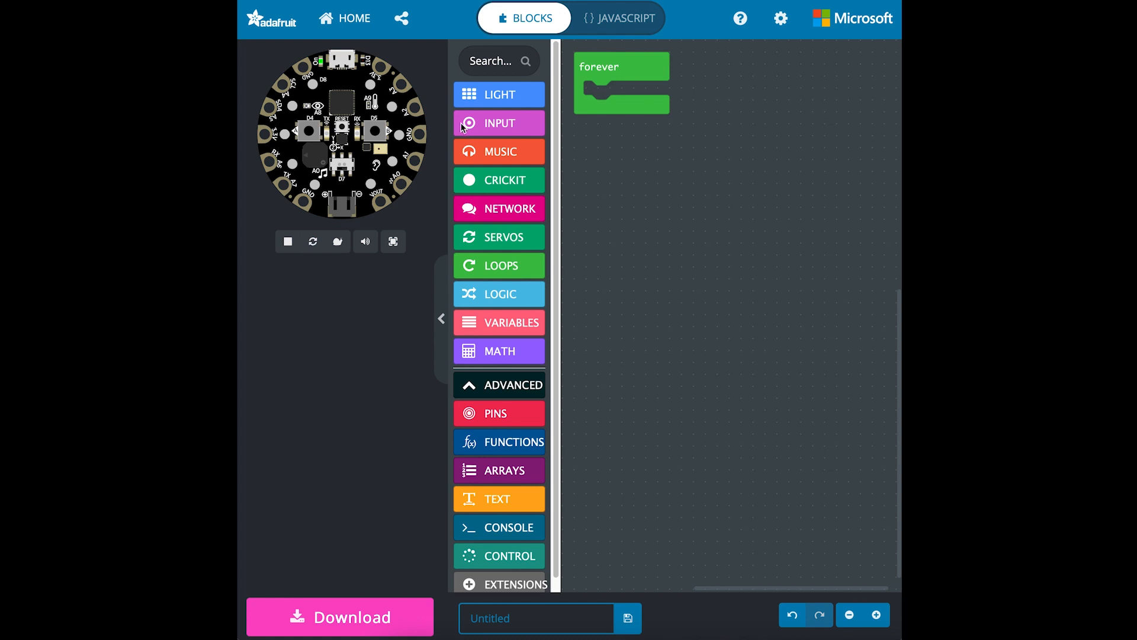
Place an 'on button' event from Input and set it to trigger on touch A3 down.
{"action": "left_click", "coordinate": [499, 122]}
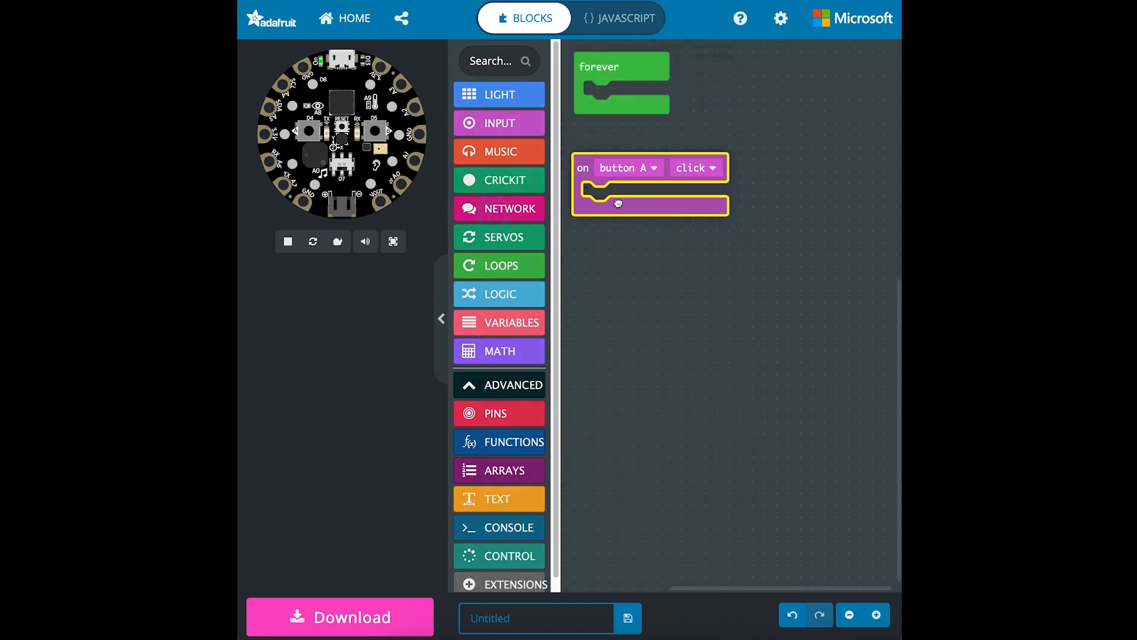
{"action": "left_click", "coordinate": [628, 167]}
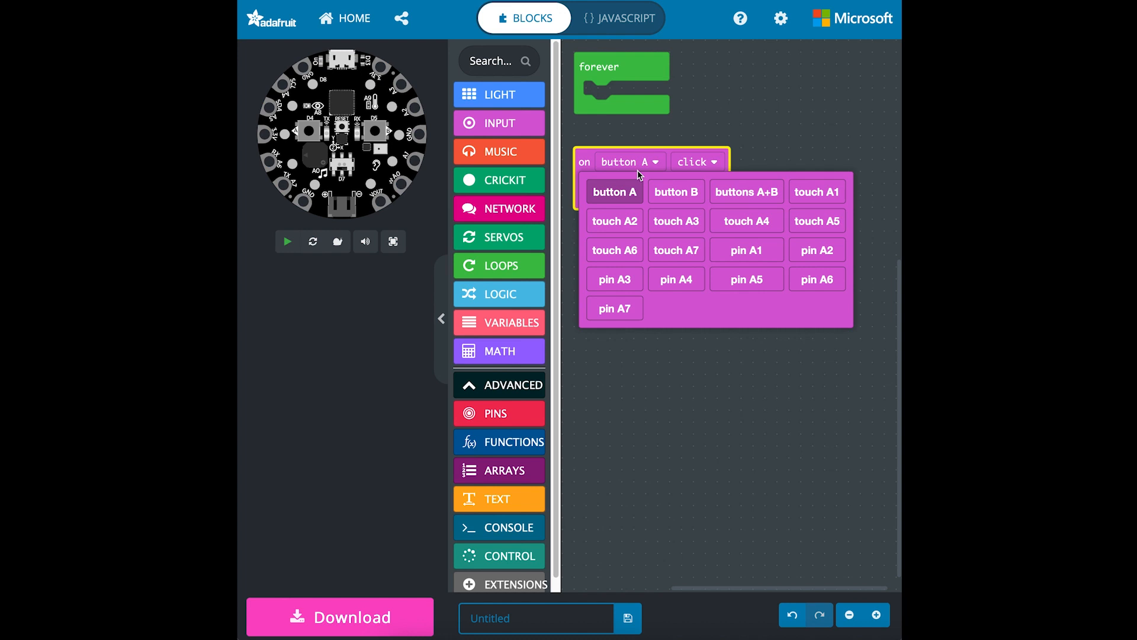
{"action": "left_click", "coordinate": [676, 220]}
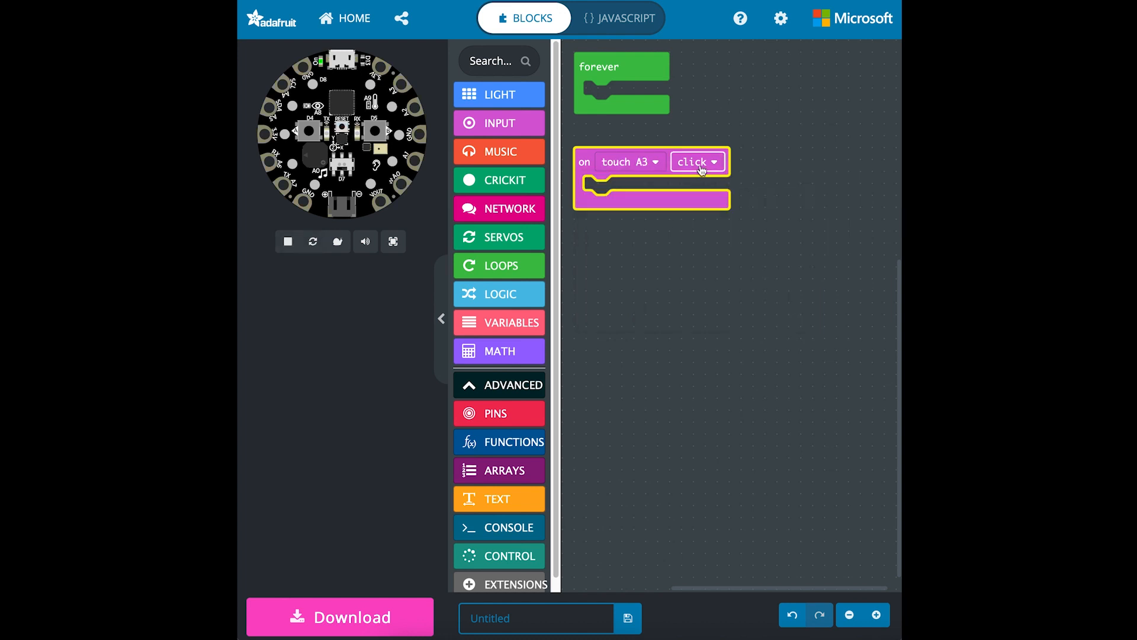
{"action": "left_click", "coordinate": [694, 163]}
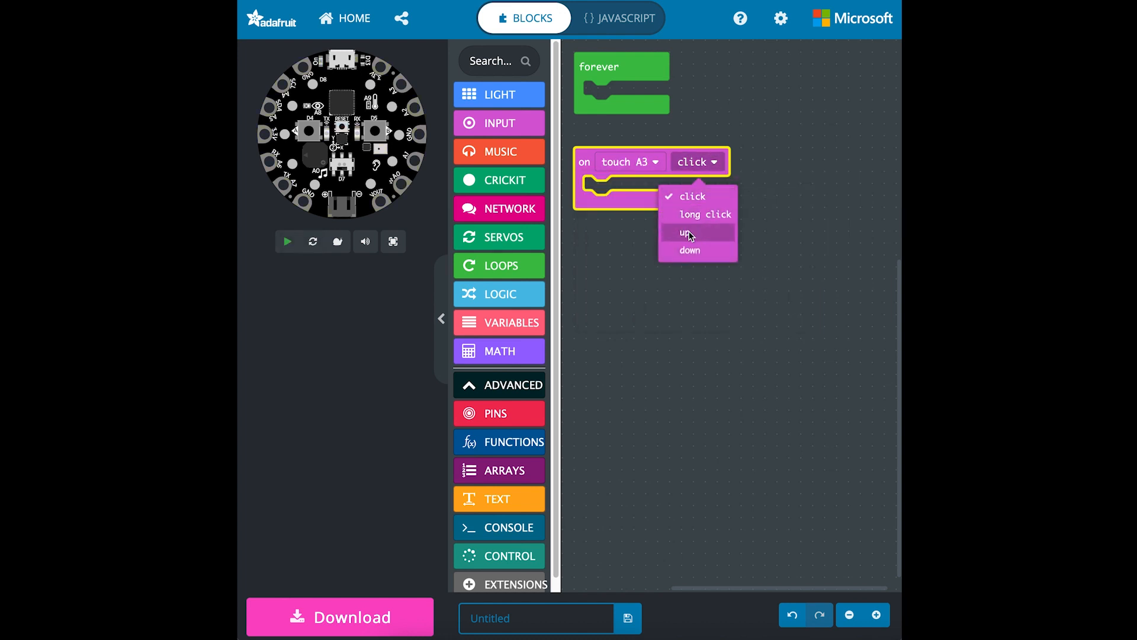
{"action": "left_click", "coordinate": [690, 250]}
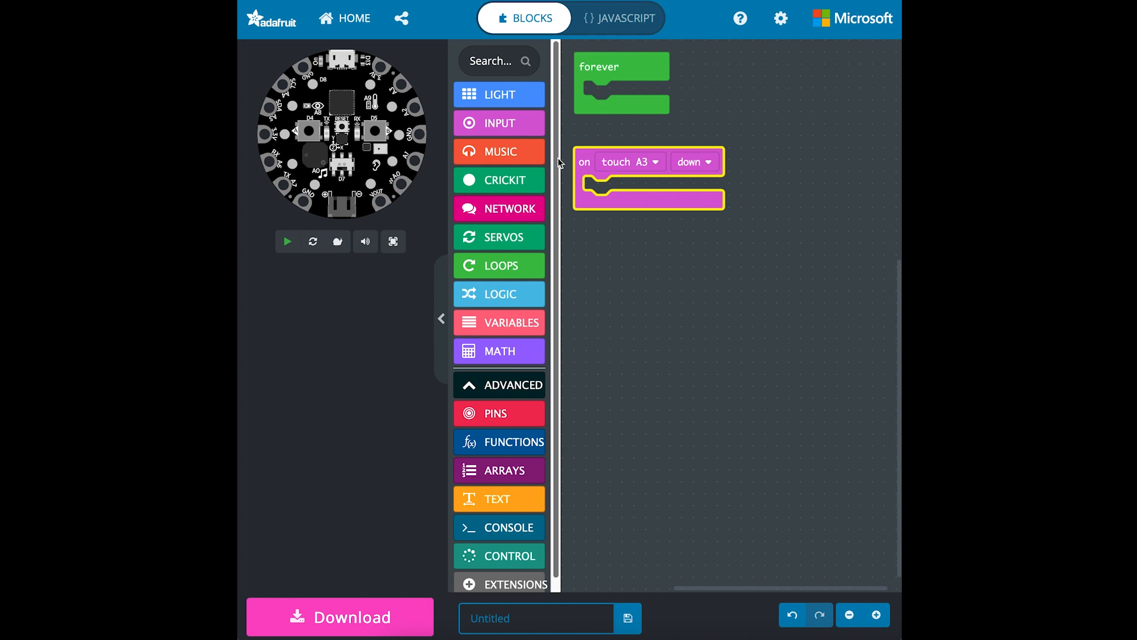
{"action": "left_click", "coordinate": [287, 242]}
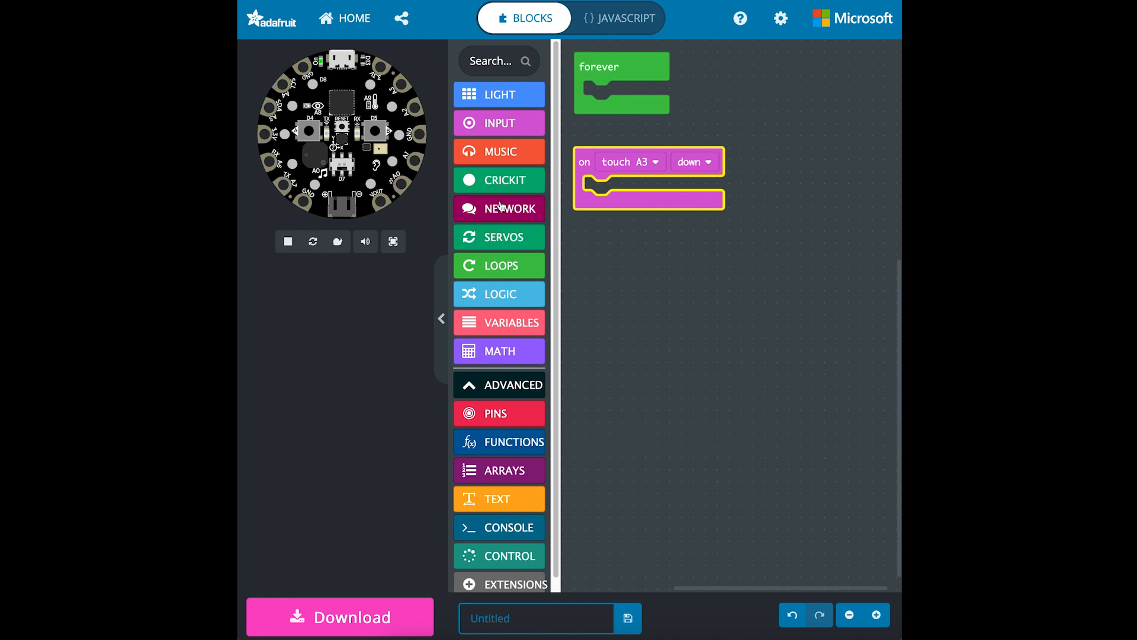
Put 'set all pixels to' red inside the touch A3 down handler and start a second event block.
{"action": "left_click", "coordinate": [499, 94]}
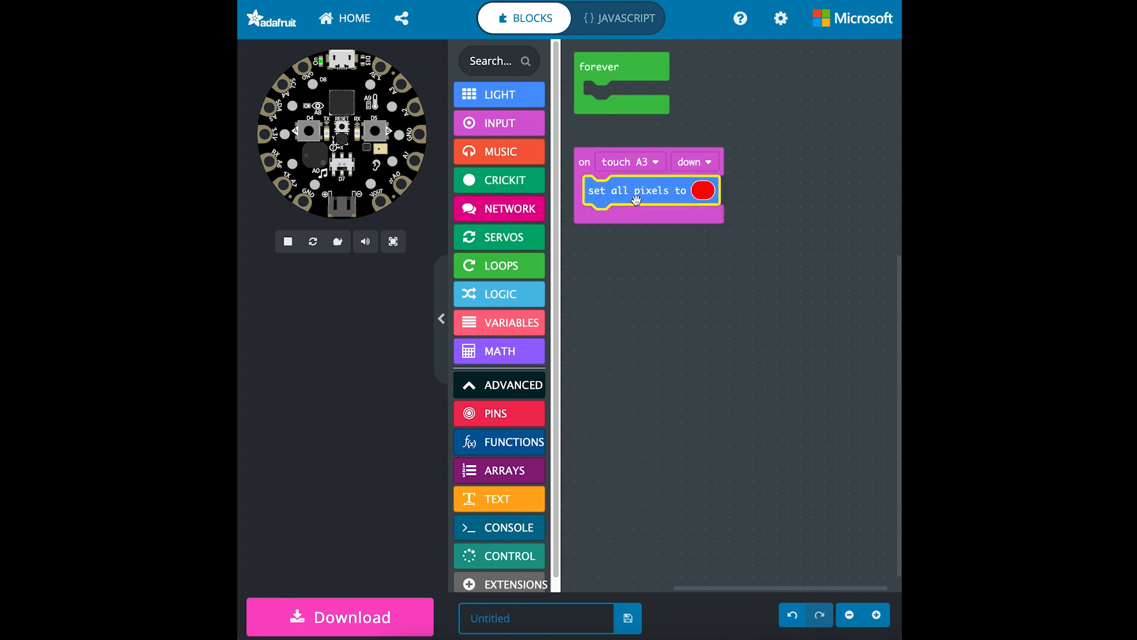
{"action": "left_click", "coordinate": [499, 122]}
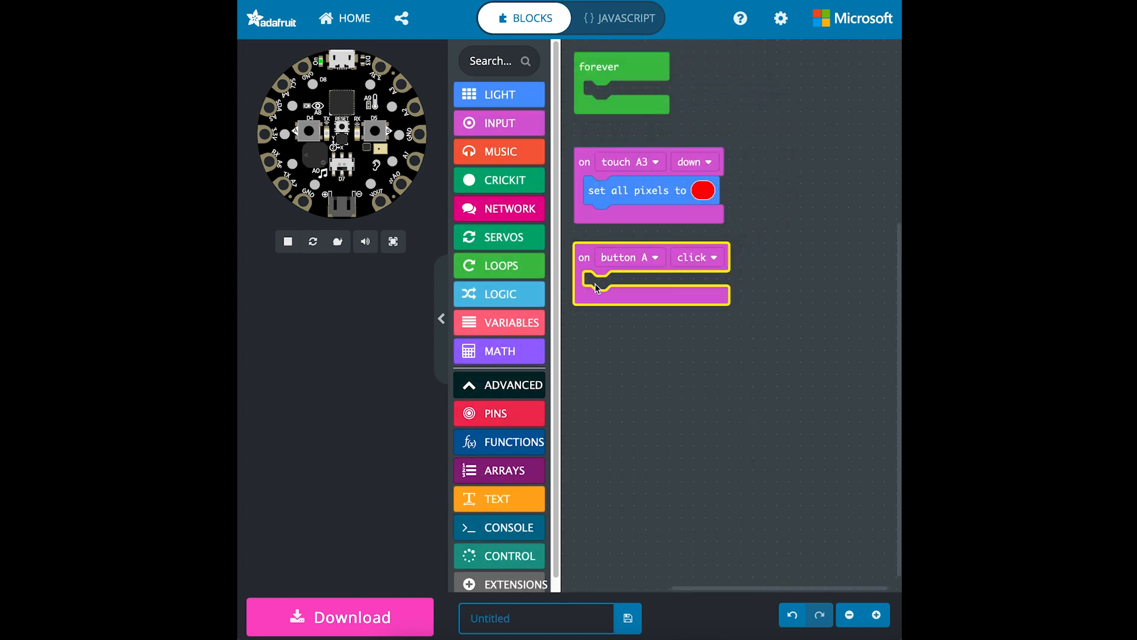
Set the second event to touch A3 up and have it set all pixels to blue.
{"action": "left_click", "coordinate": [628, 257]}
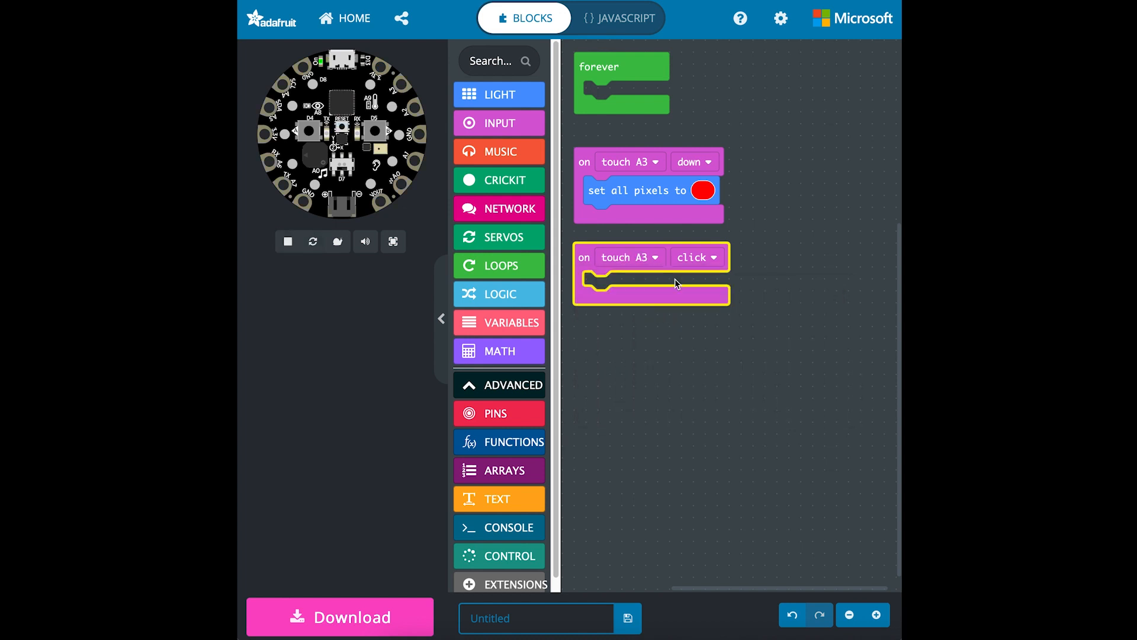
{"action": "left_click", "coordinate": [694, 257]}
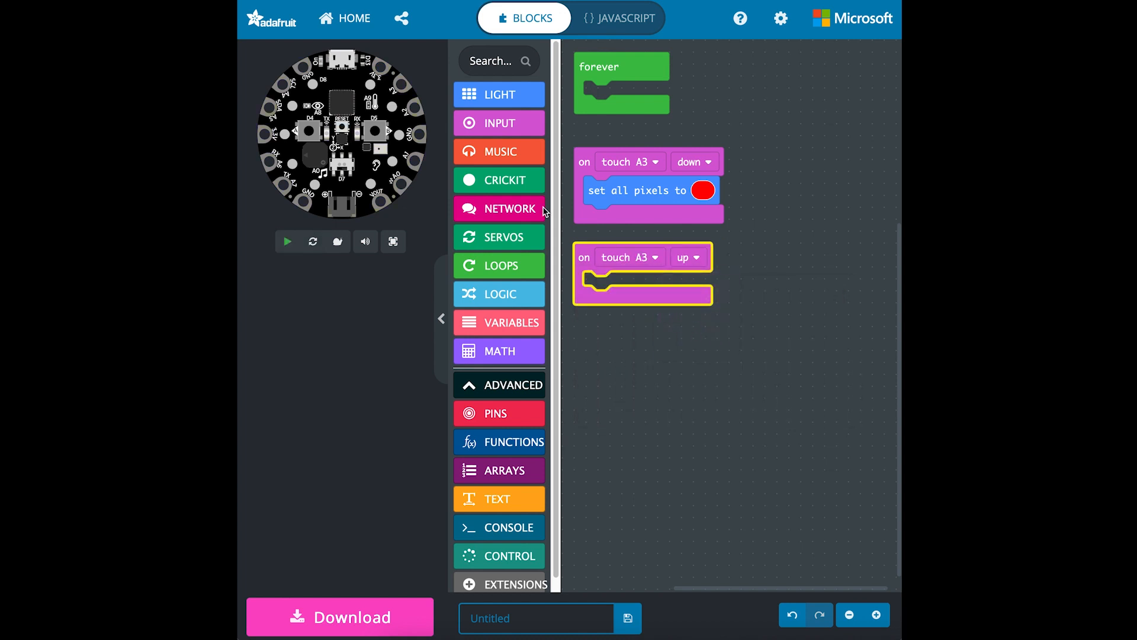
{"action": "left_click", "coordinate": [499, 95]}
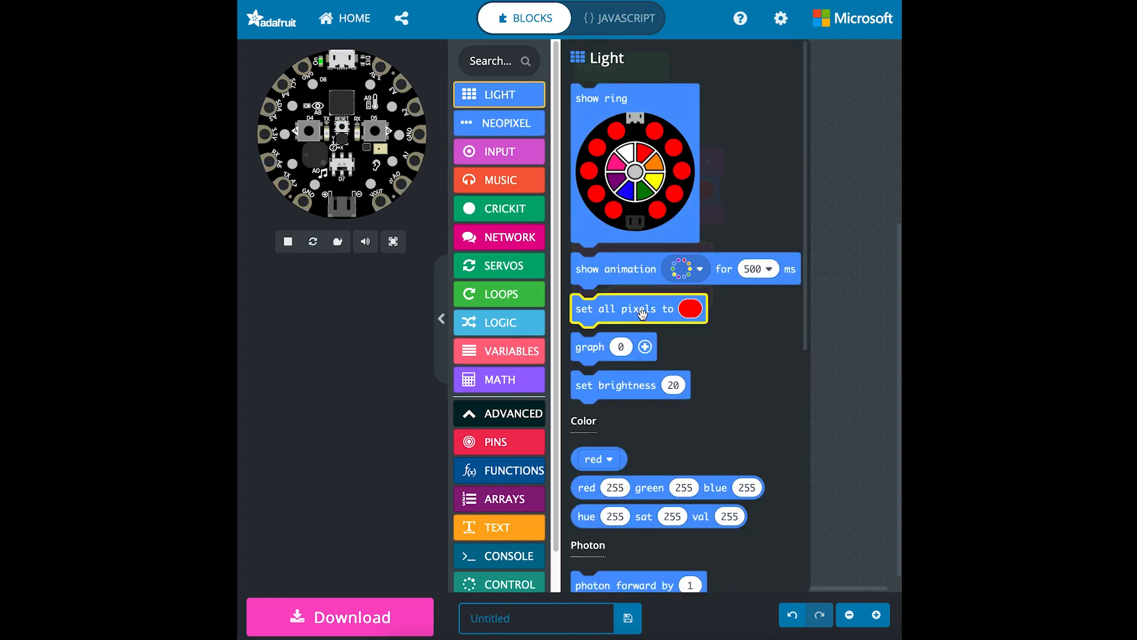
{"action": "left_click", "coordinate": [700, 286]}
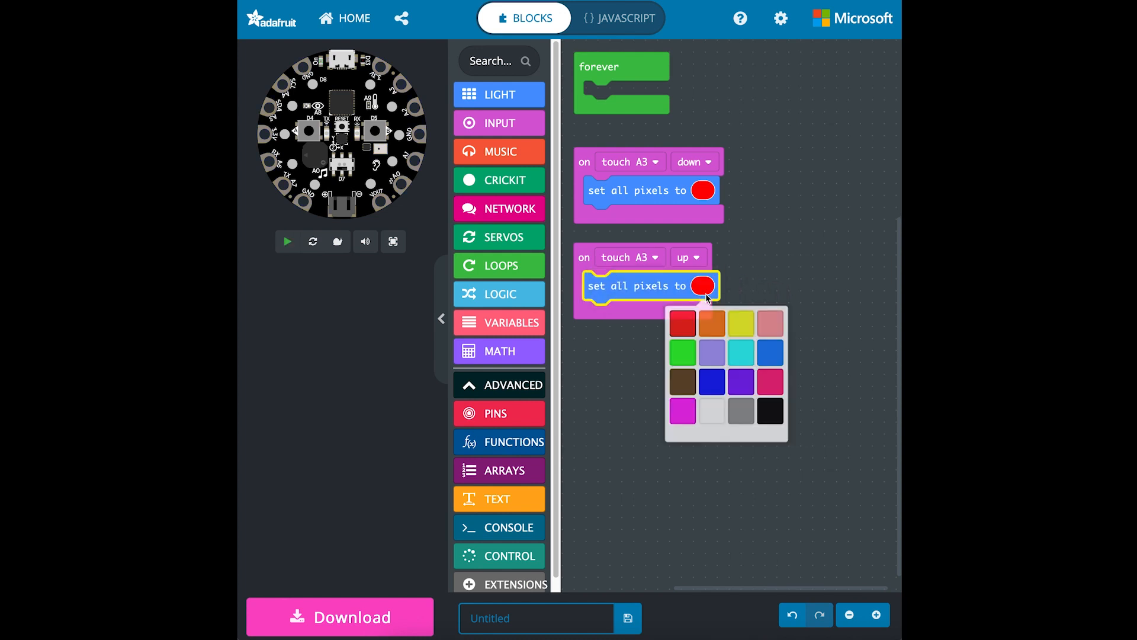
{"action": "left_click", "coordinate": [770, 351]}
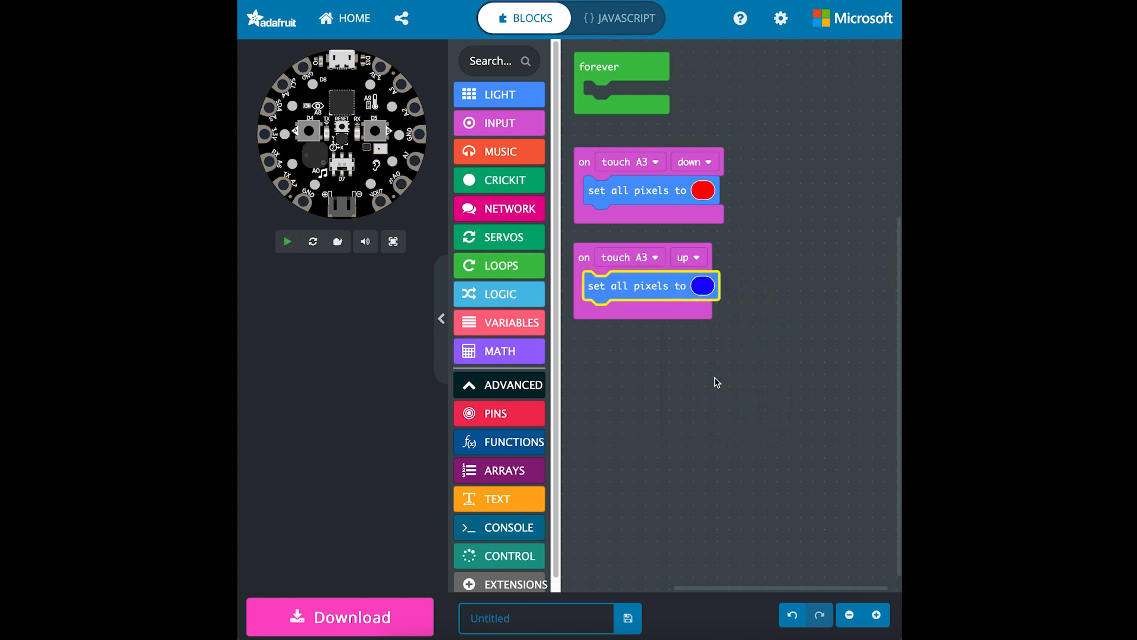
Download the finished program as a file for the Circuit Playground Express.
{"action": "left_click", "coordinate": [287, 242]}
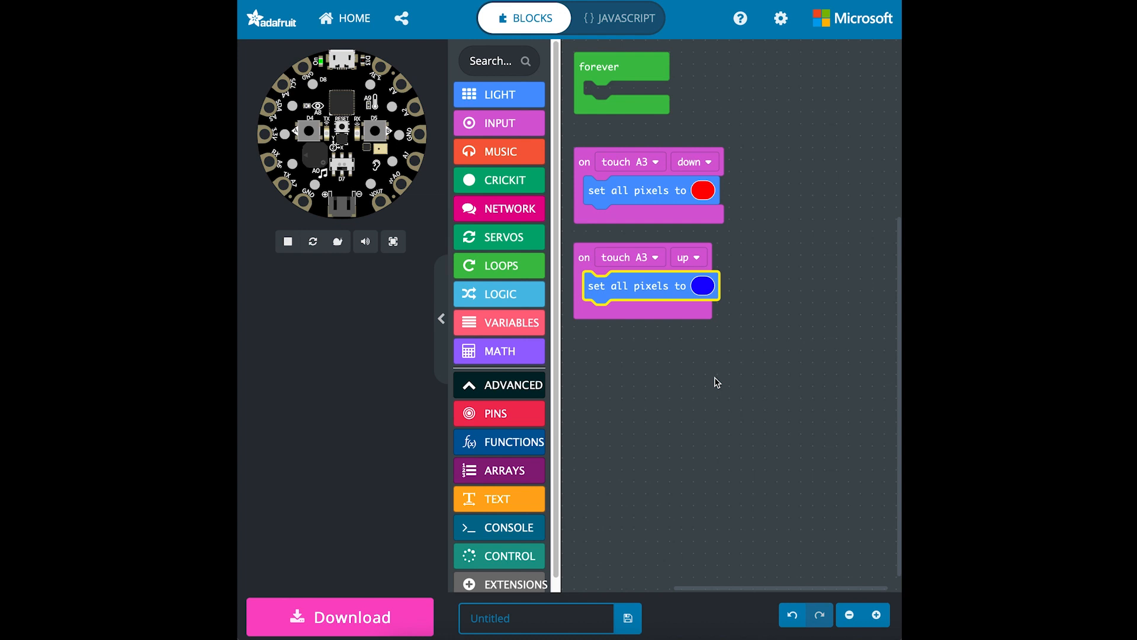
{"action": "left_click", "coordinate": [340, 616]}
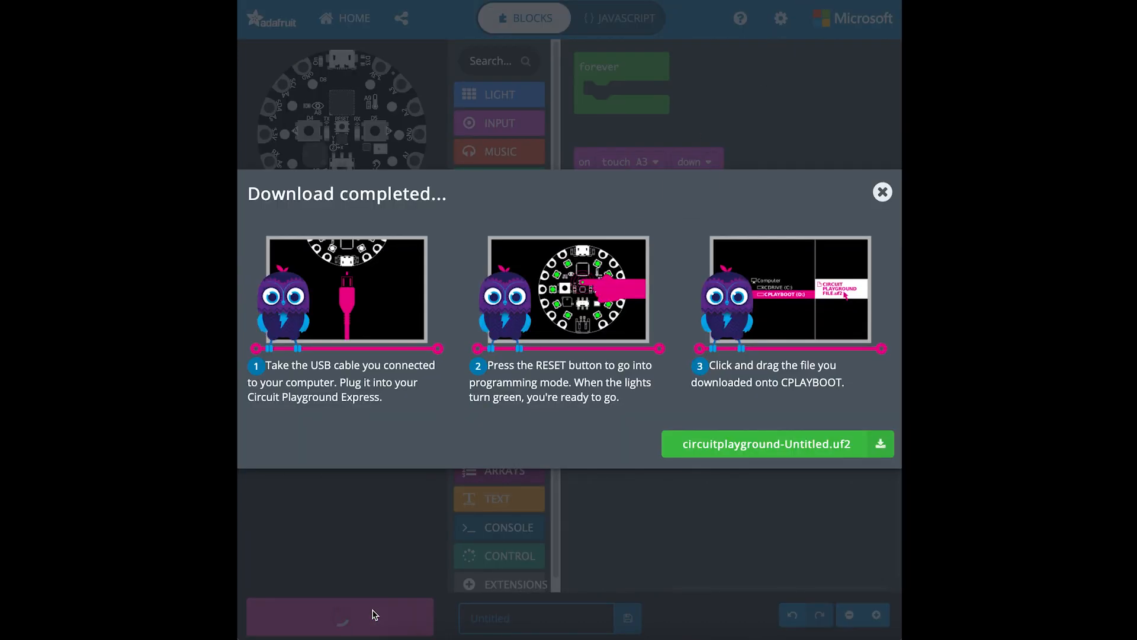